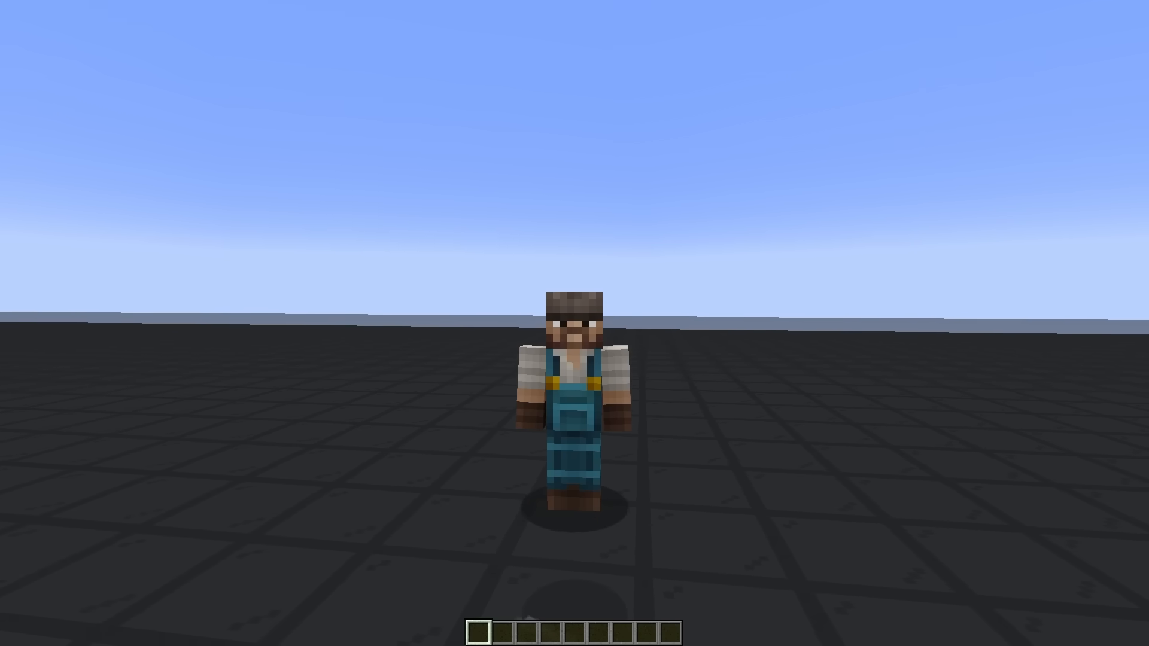
# Step: Display the hopper diagram with four diamonds and coal queued above a cobblestone chest
pyautogui.click(477, 632)
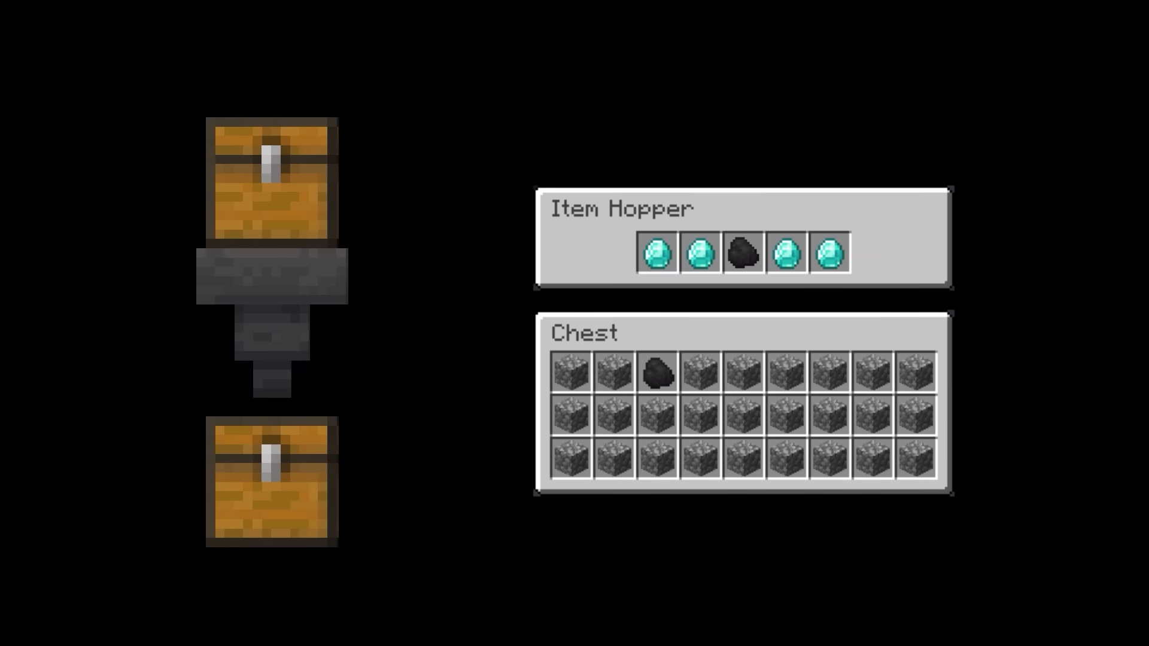
pyautogui.click(659, 253)
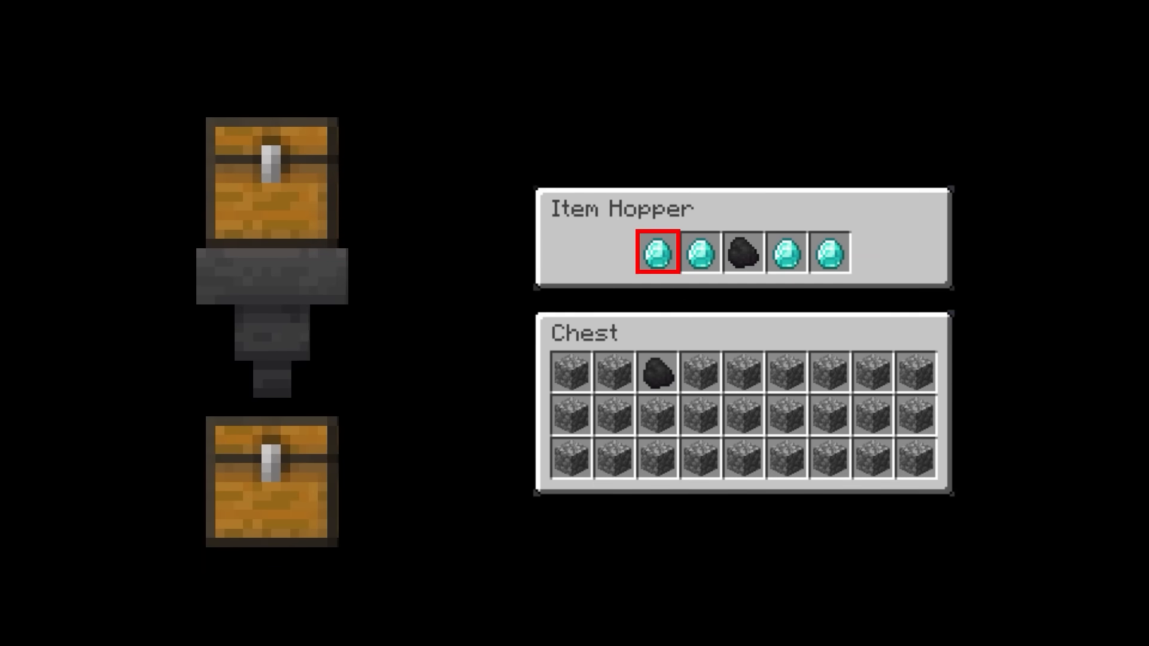